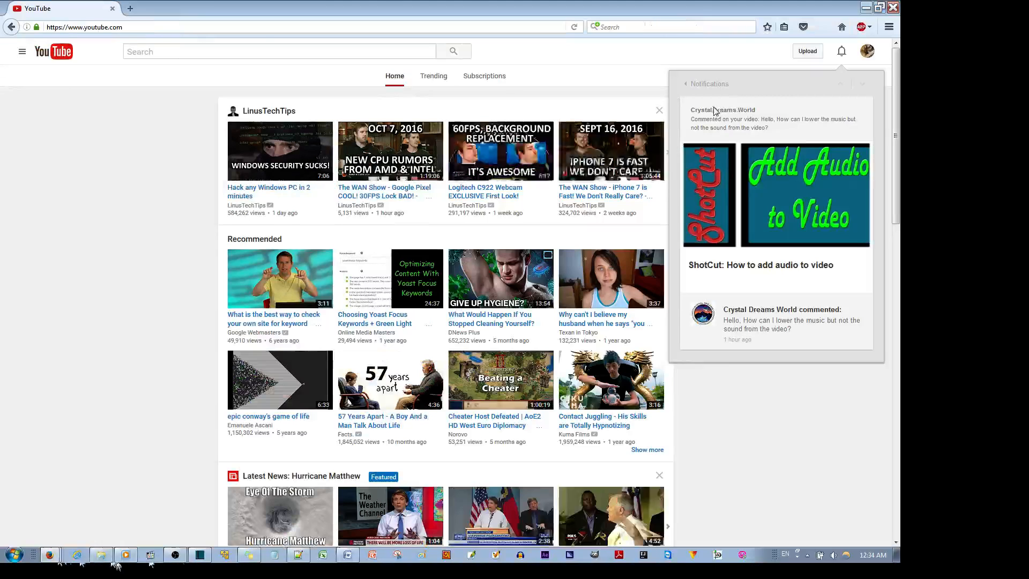
Select music track A1 and show the list of filters that can be added to it.
left_click(21, 51)
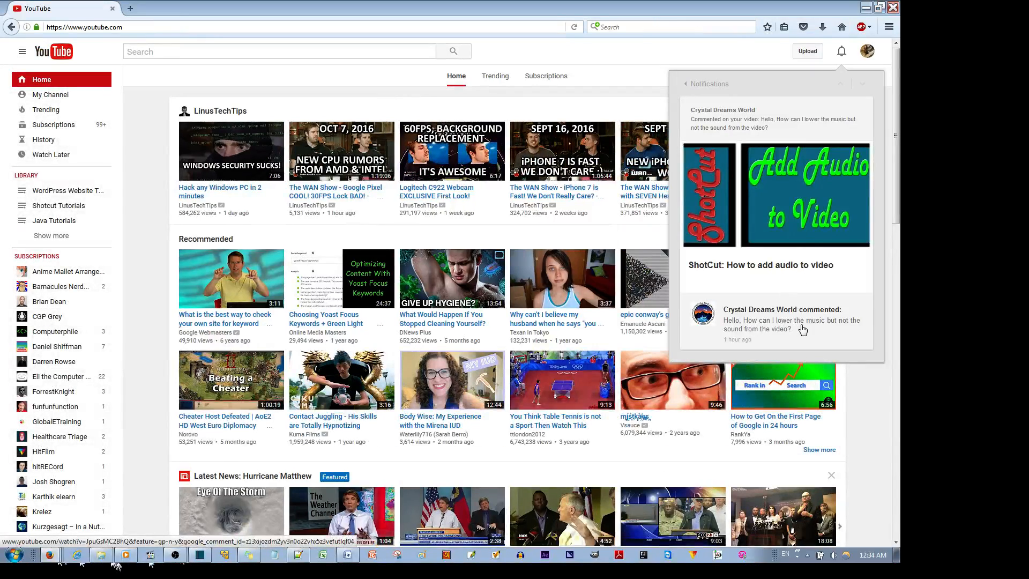
mouse_move(765, 344)
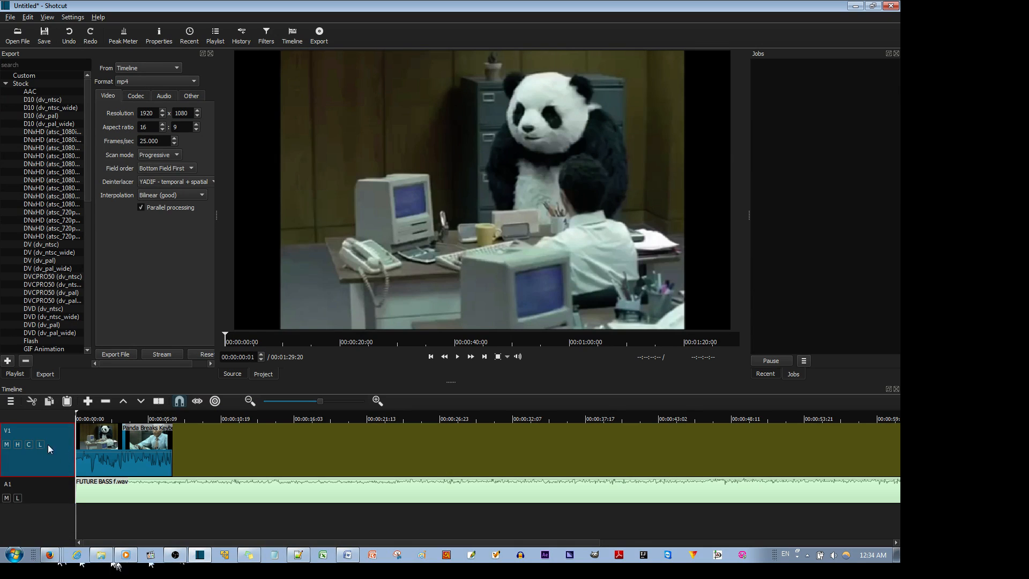
left_click(37, 489)
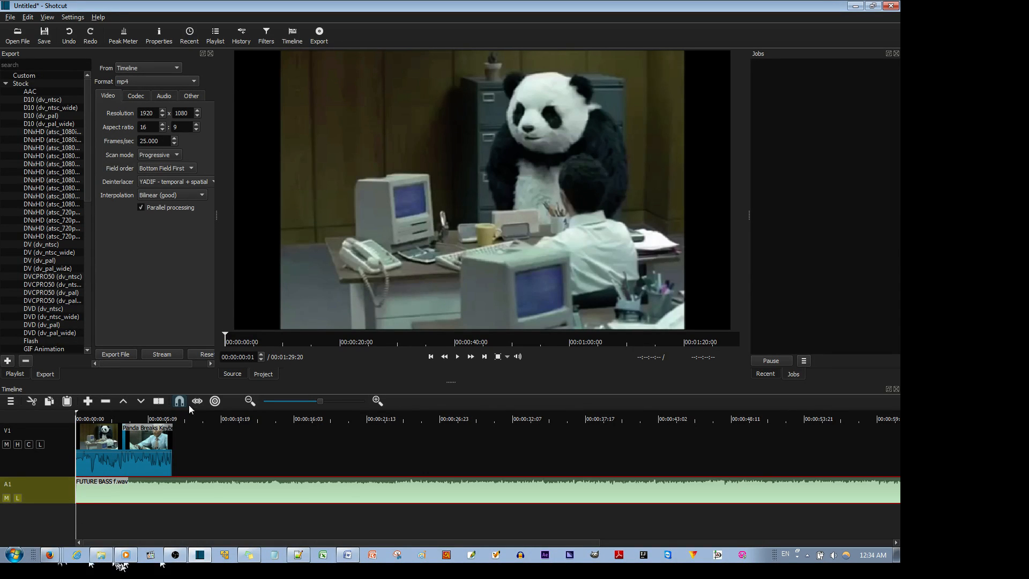
left_click(456, 356)
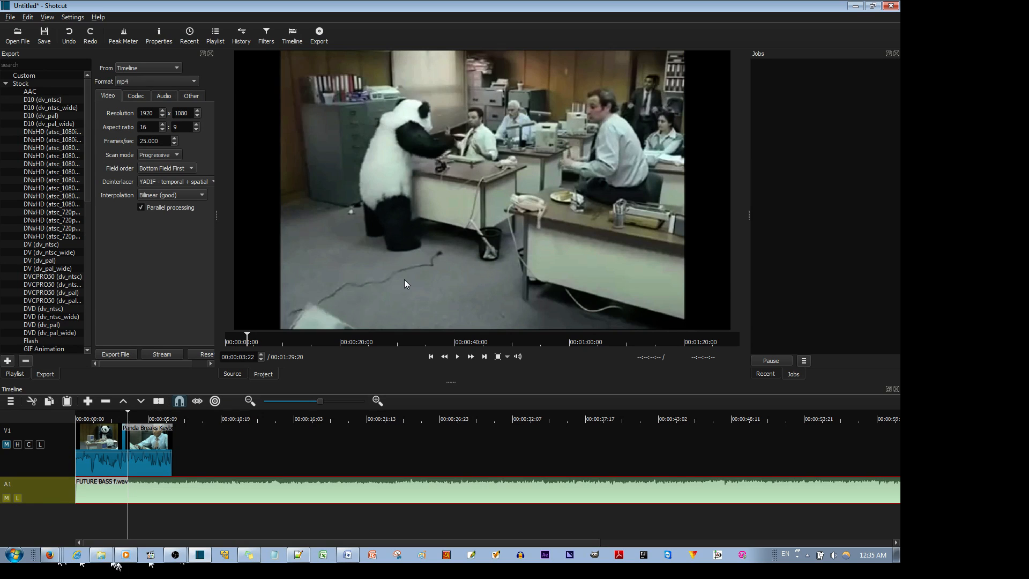
left_click(457, 356)
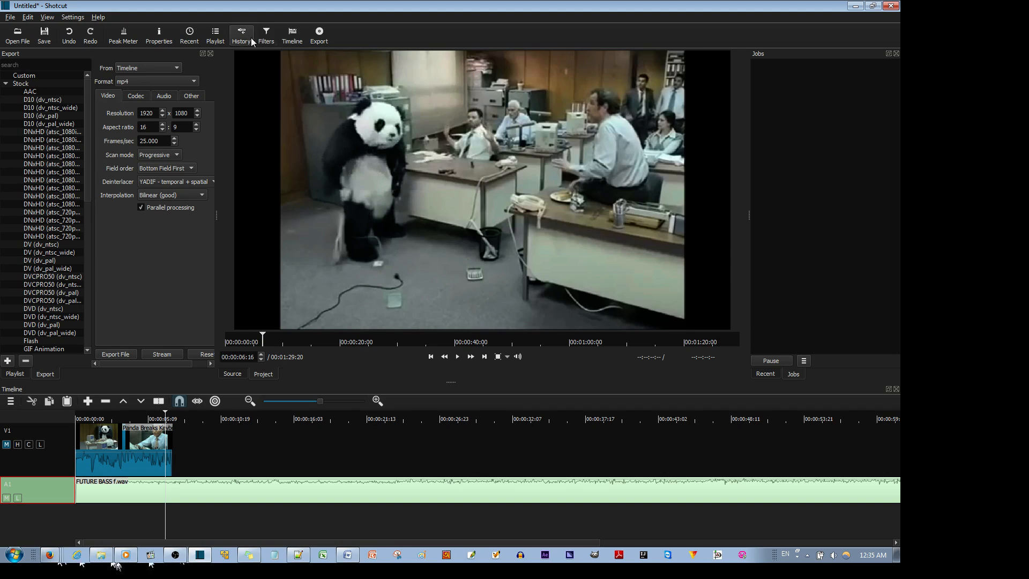
left_click(265, 34)
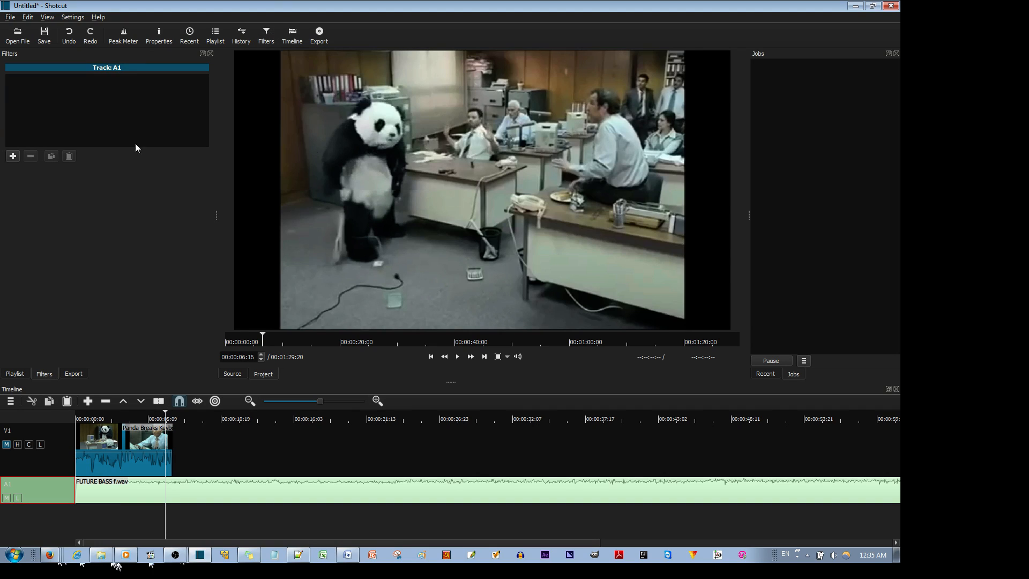
left_click(13, 156)
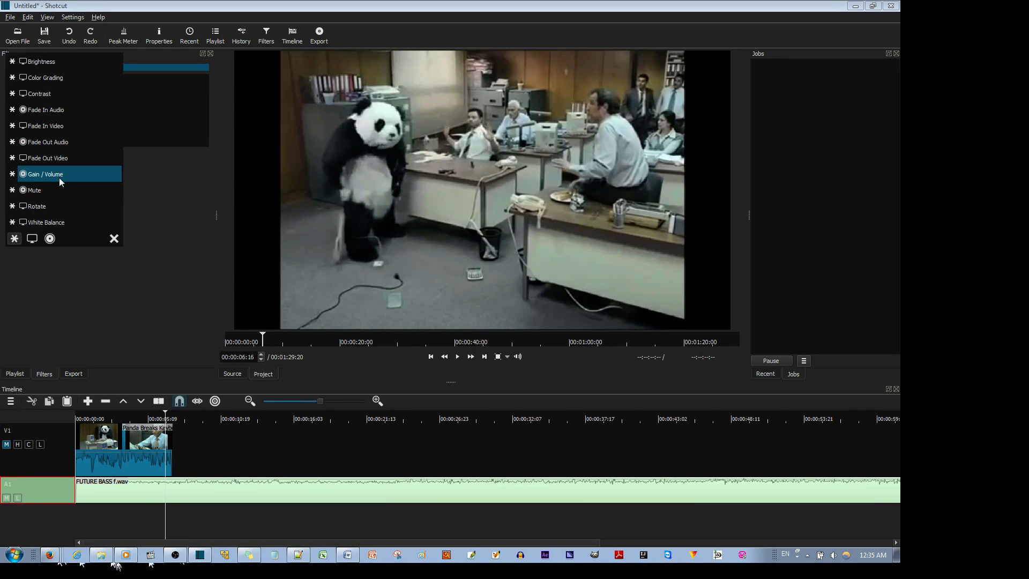
Attach a Gain / Volume filter to A1 and test gain levels, ending around 17.1 dB.
left_click(45, 173)
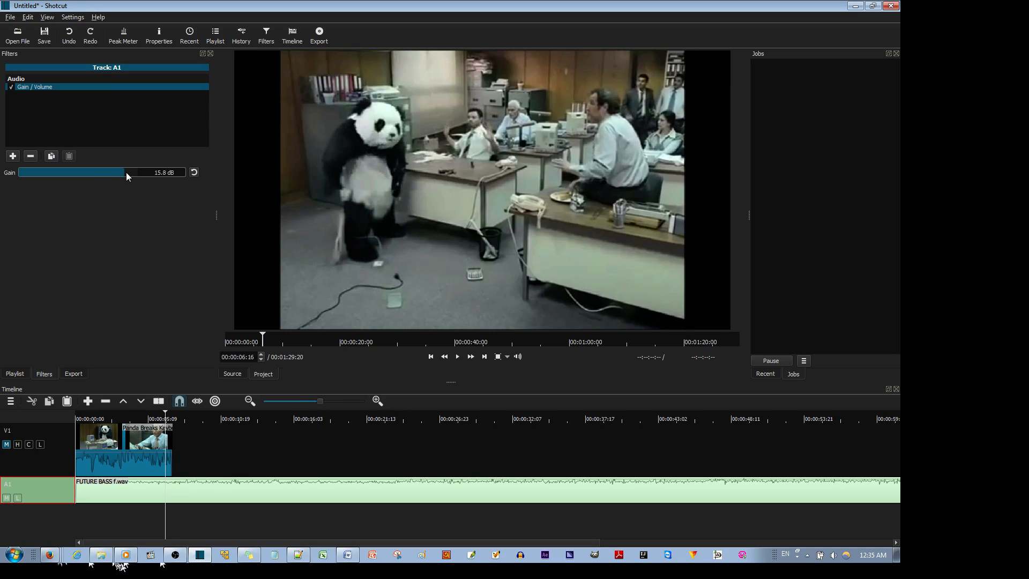
left_click_drag(124, 172, 92, 172)
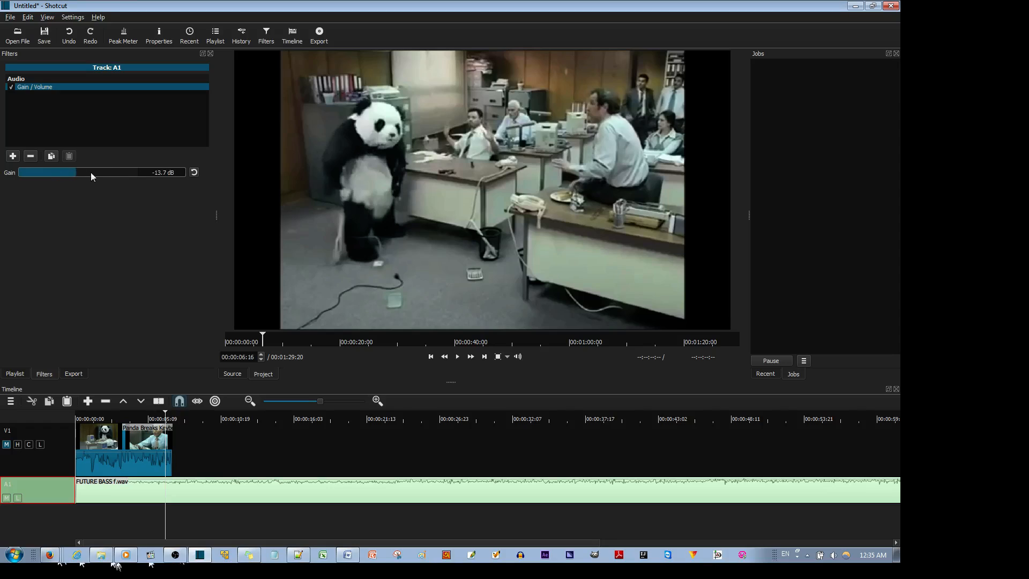
left_click_drag(90, 171, 74, 172)
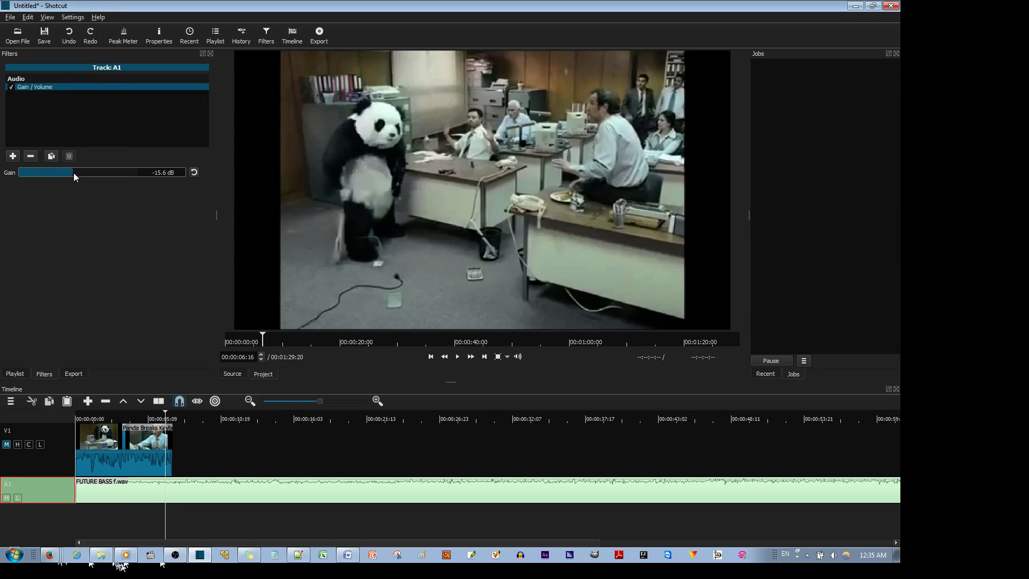
left_click_drag(45, 172, 118, 172)
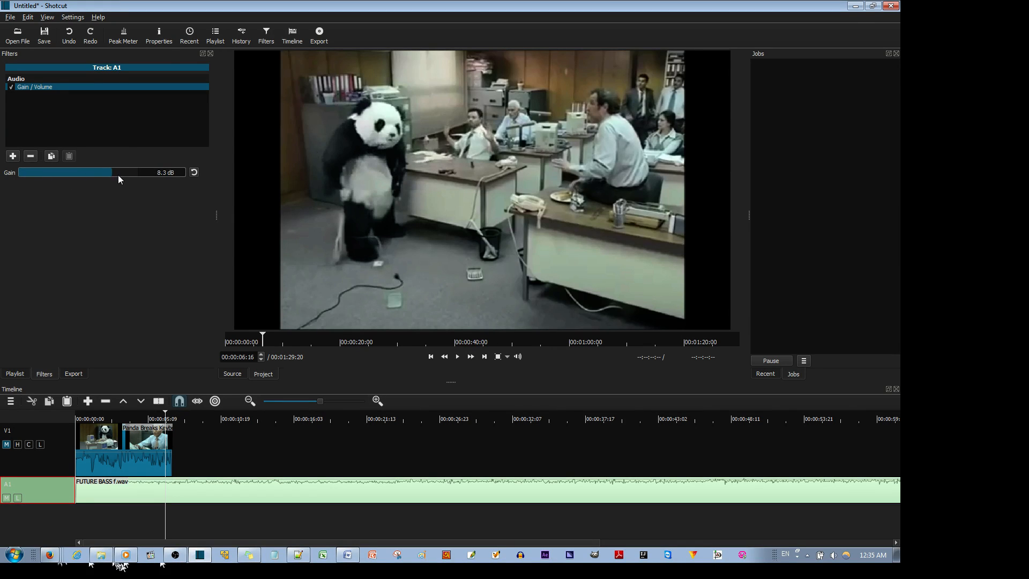
left_click_drag(93, 172, 129, 171)
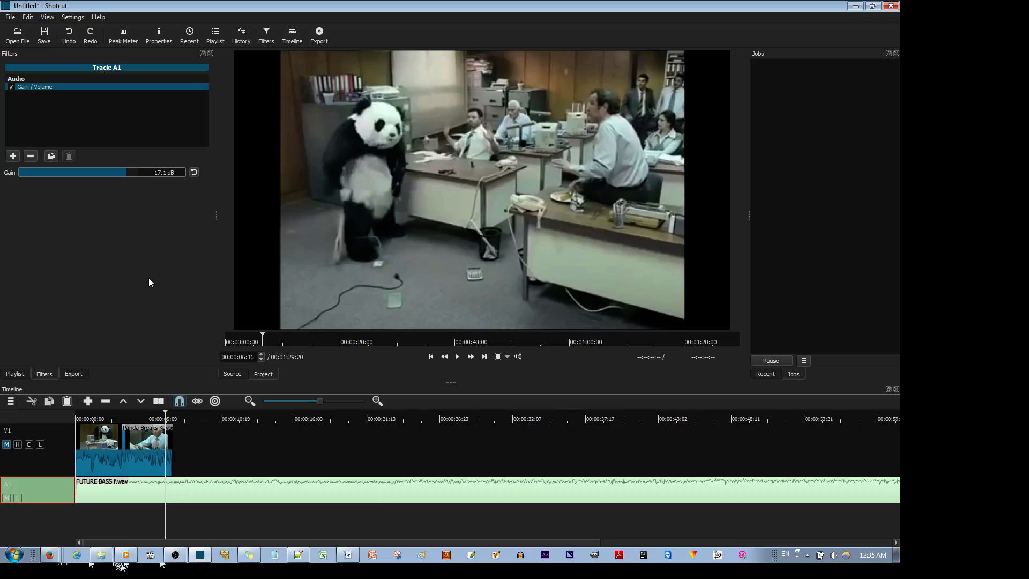
left_click(457, 356)
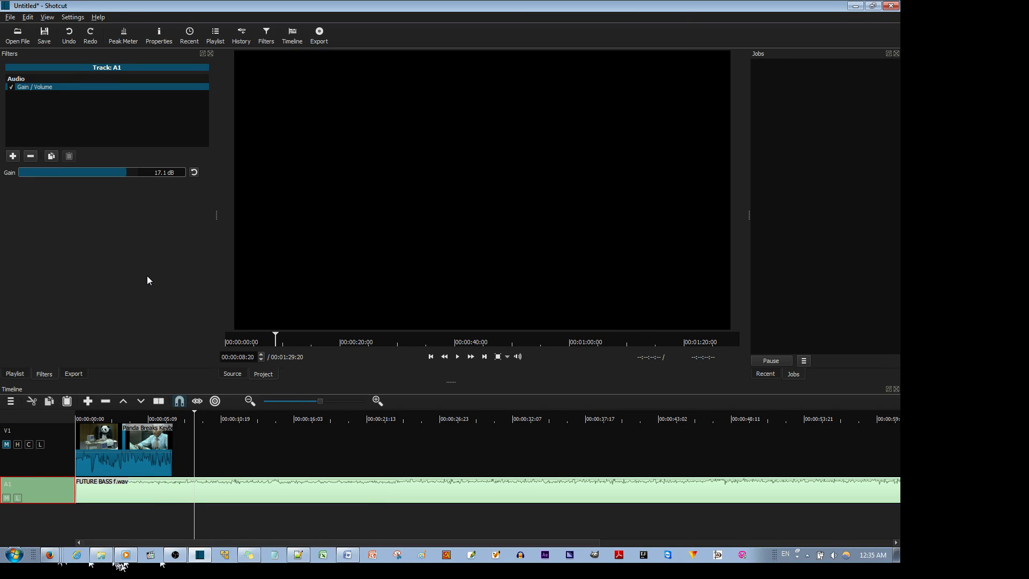
Pull the music gain down into the -40 to -23.5 dB range so it sits under the video audio.
left_click_drag(72, 172, 26, 172)
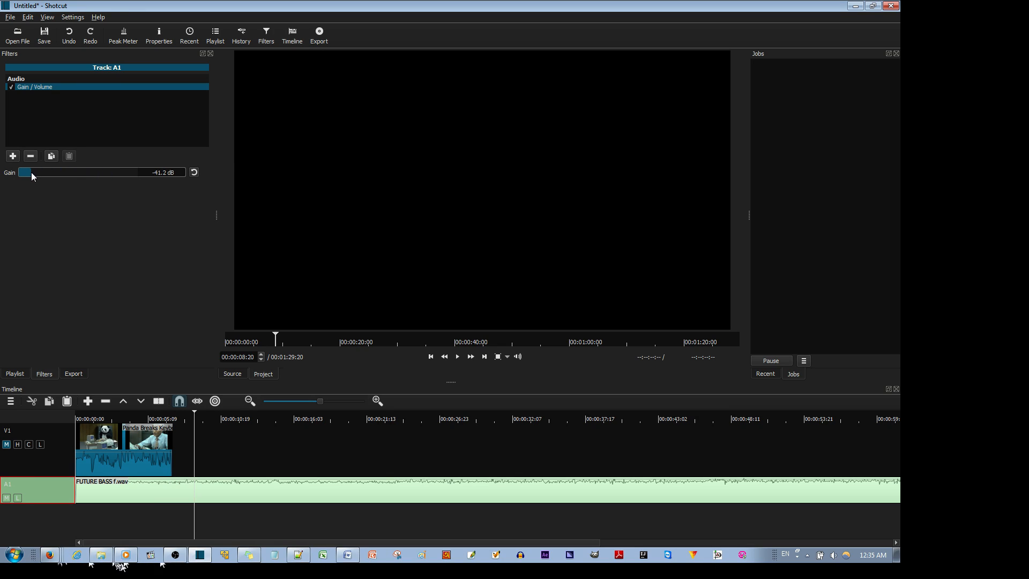
left_click(458, 356)
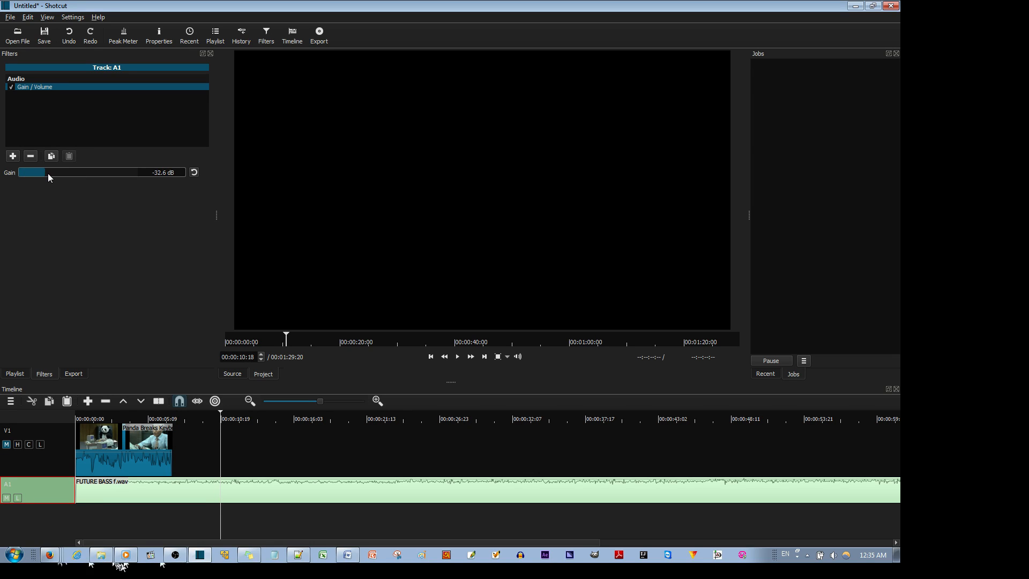
left_click_drag(31, 171, 40, 172)
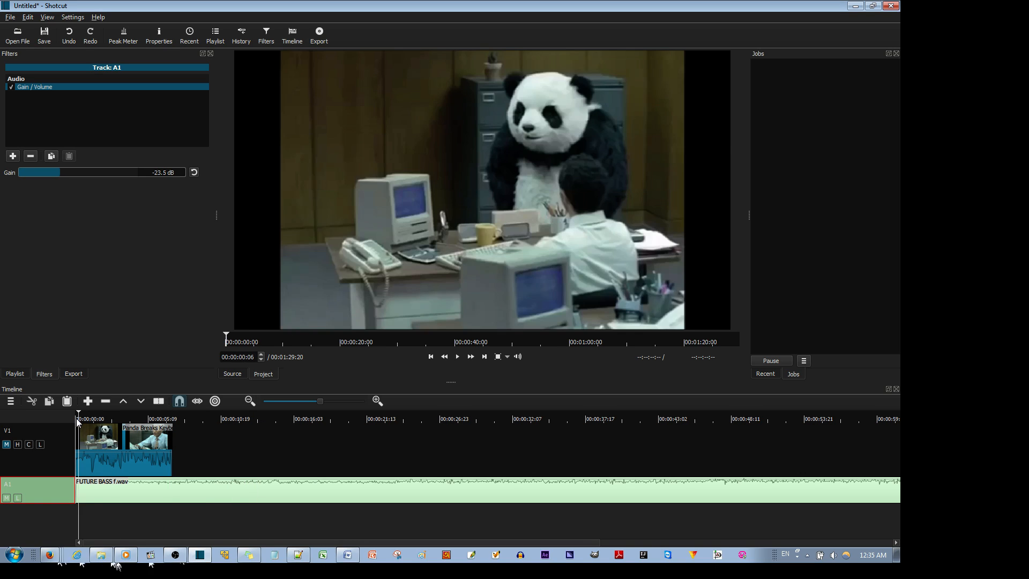
Check A1's gain filter and start playback to hear the quieter music mix.
left_click(456, 356)
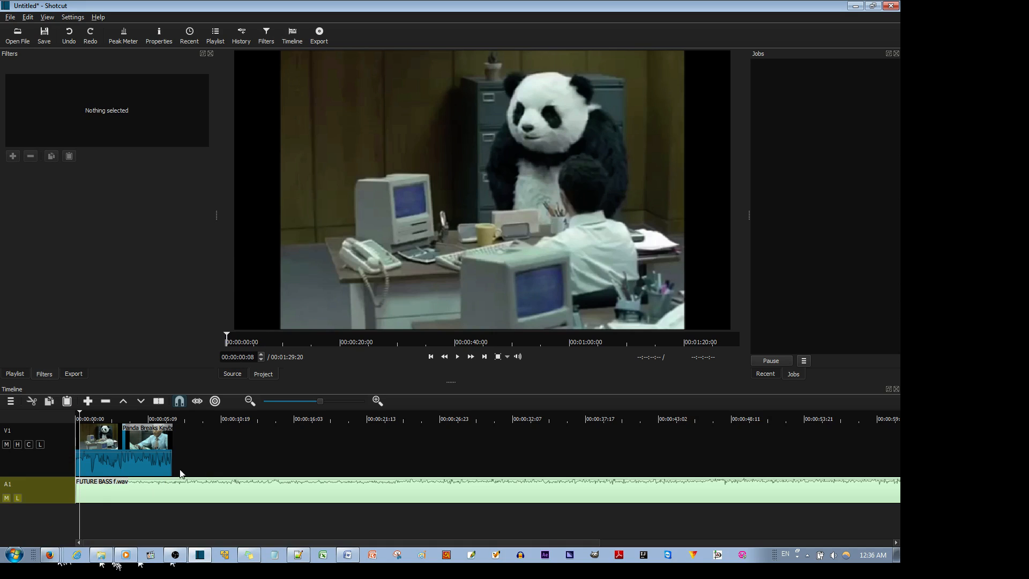
left_click(36, 489)
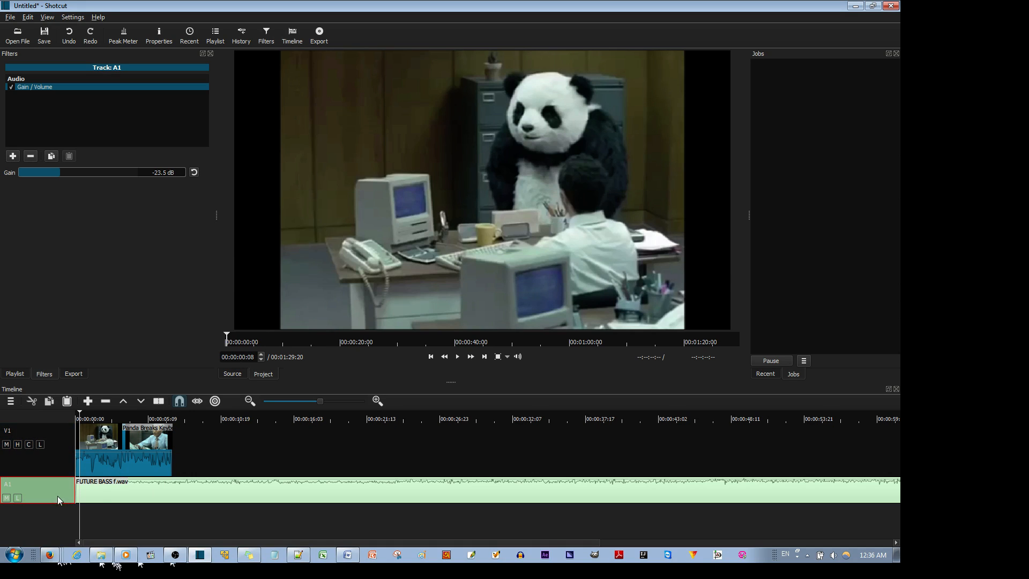
mouse_move(120, 533)
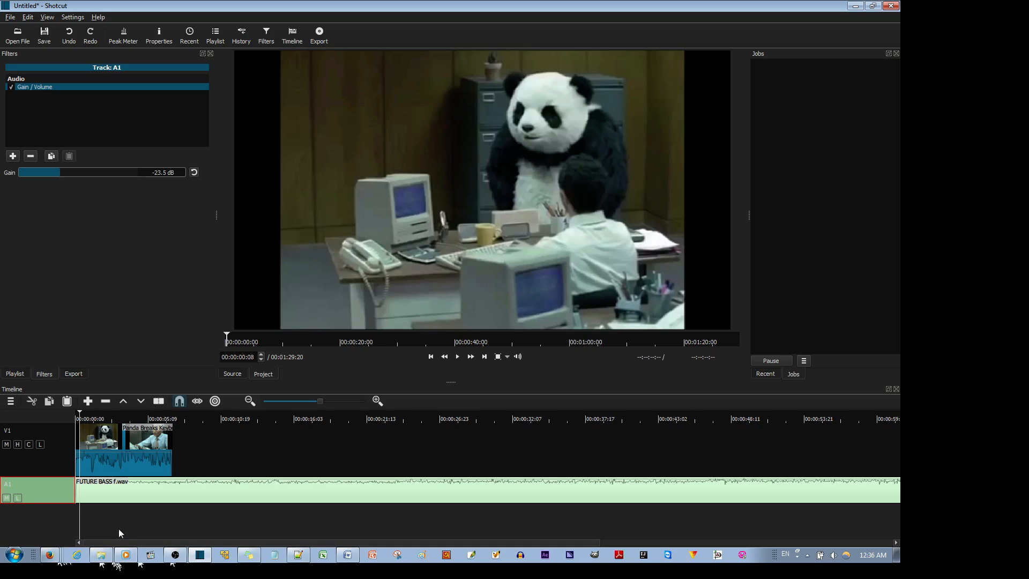
left_click(456, 356)
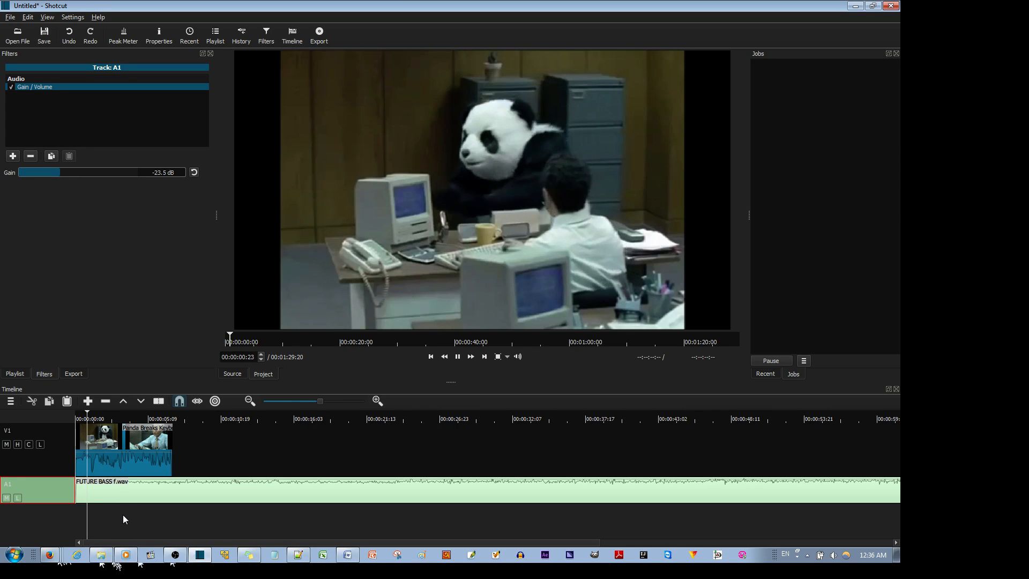